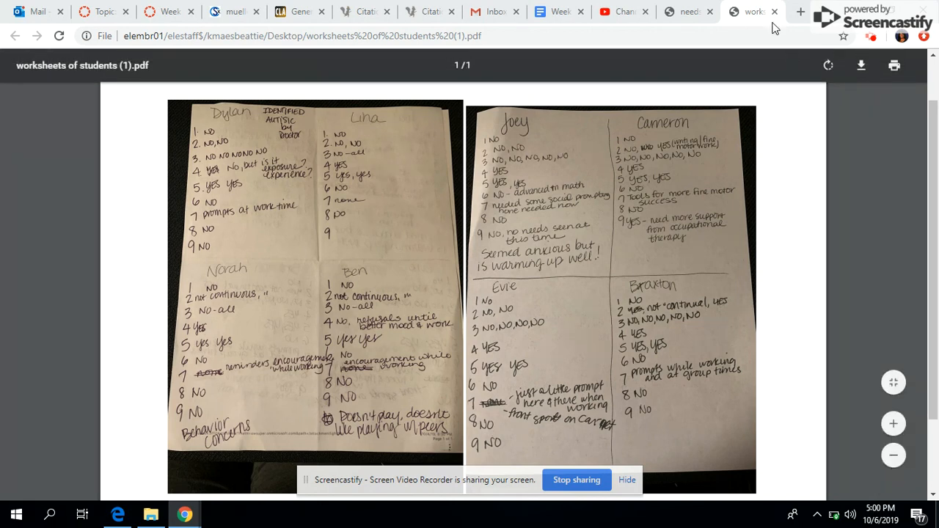
Bring up 'needs on time matrix.pdf' and scroll to its handwritten abilities and assistance table.
{"action": "left_click", "coordinate": [749, 12]}
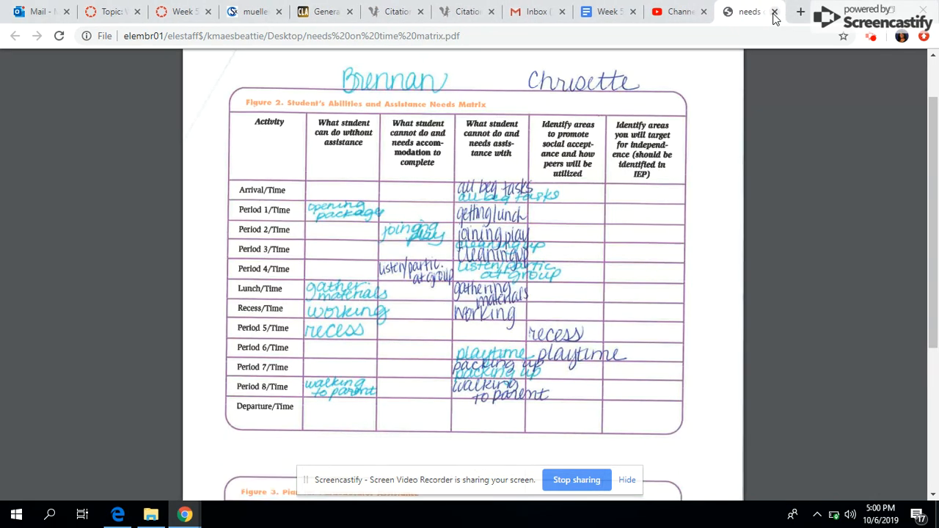
{"action": "left_click", "coordinate": [749, 12]}
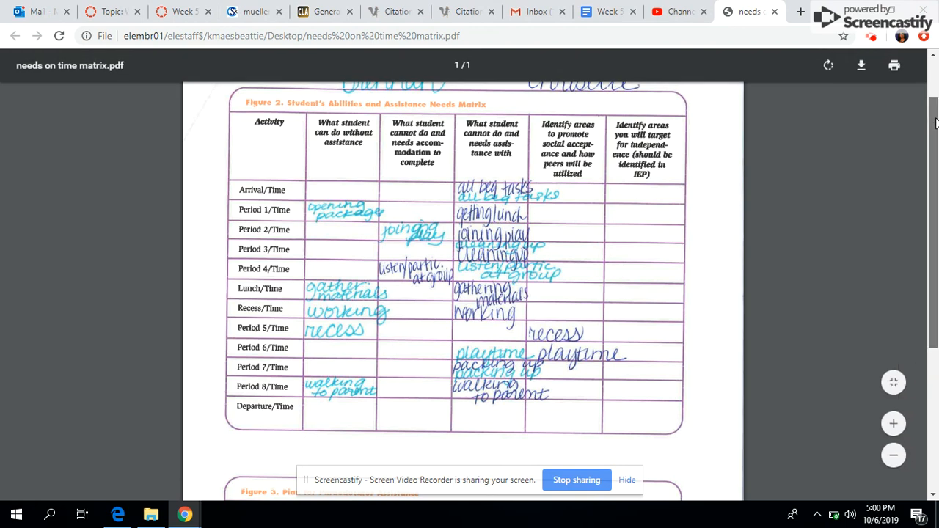
{"action": "scroll", "scroll_direction": "down", "scroll_amount": 3}
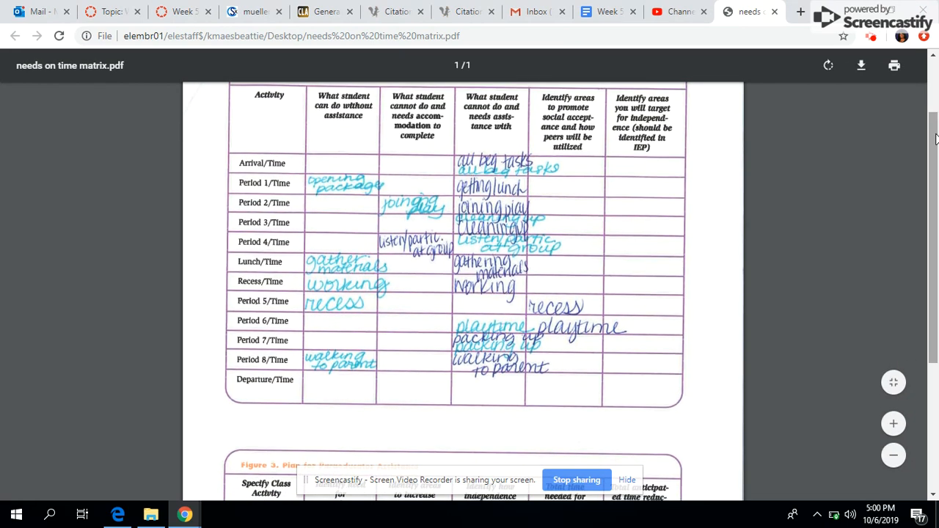